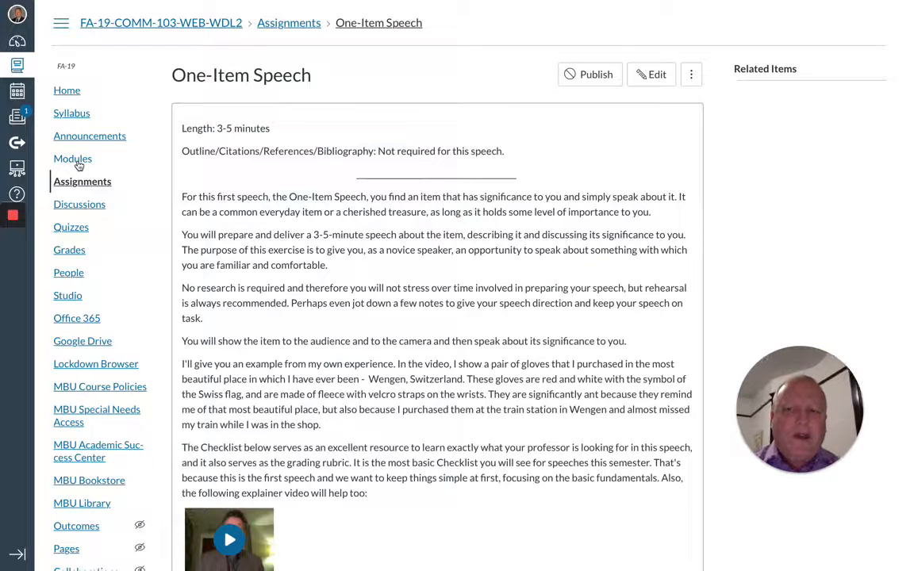
{"action": "mouse_move", "coordinate": [72, 159]}
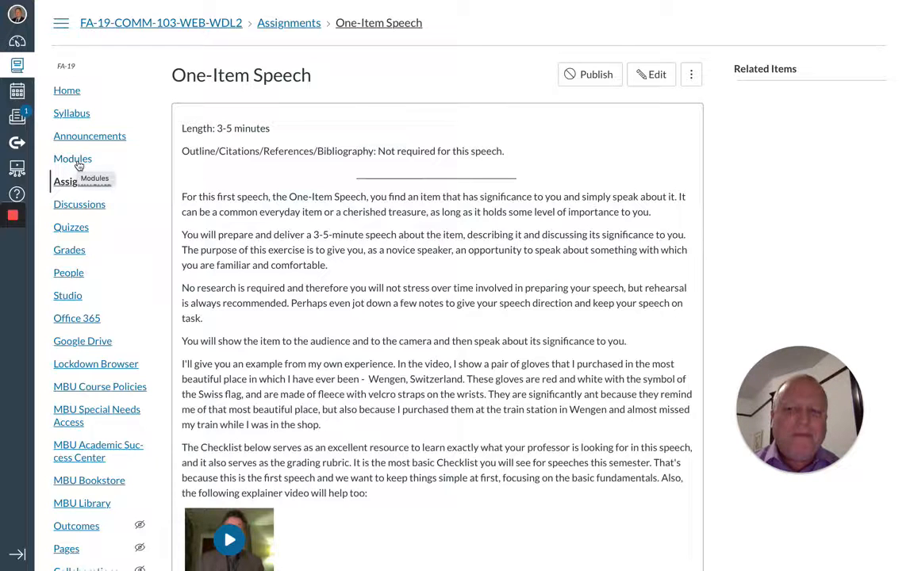
Step: Go to the Modules page and scroll down to Week 2 Assignments ending with One-Item Speech (100 pts)
{"action": "left_click", "coordinate": [72, 159]}
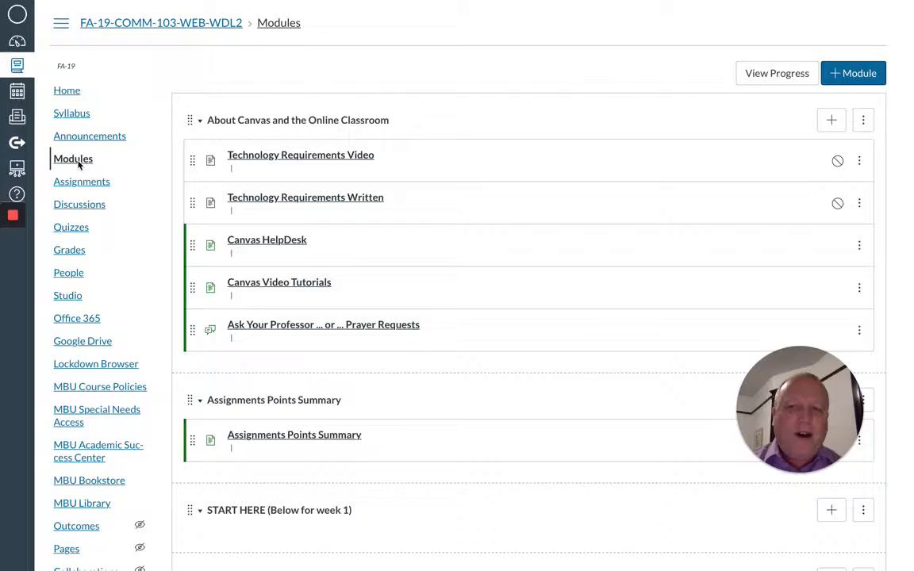
{"action": "scroll", "scroll_direction": "down", "scroll_amount": 3}
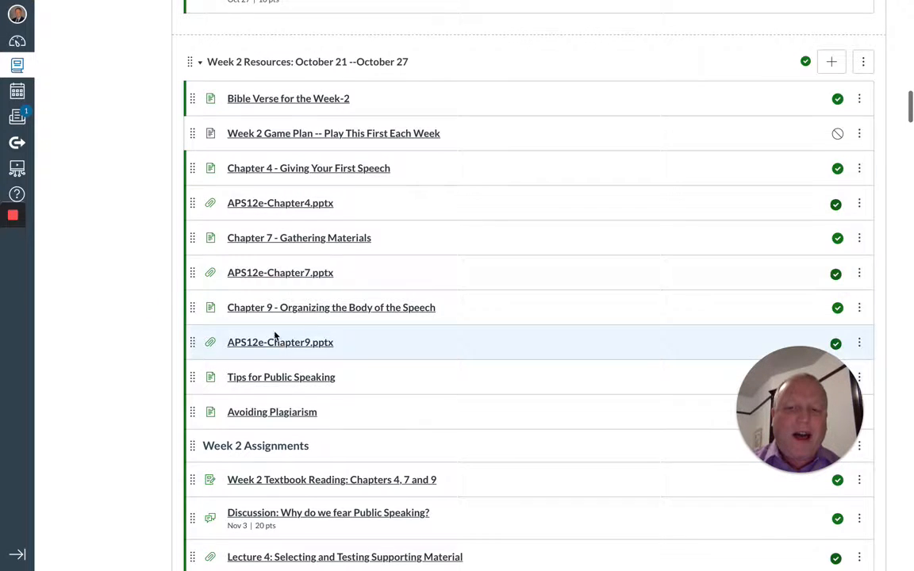
{"action": "scroll", "scroll_direction": "down", "scroll_amount": 3}
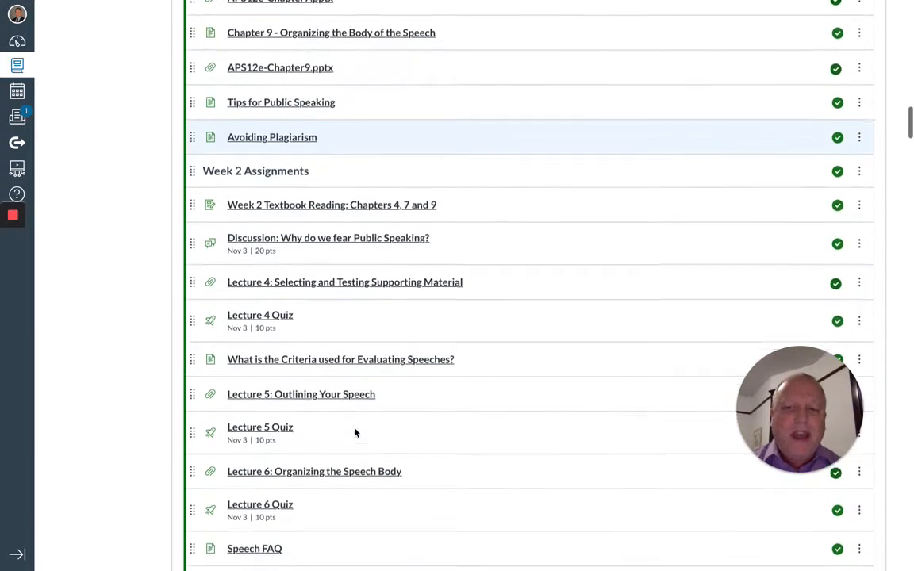
{"action": "scroll", "scroll_direction": "down", "scroll_amount": 3}
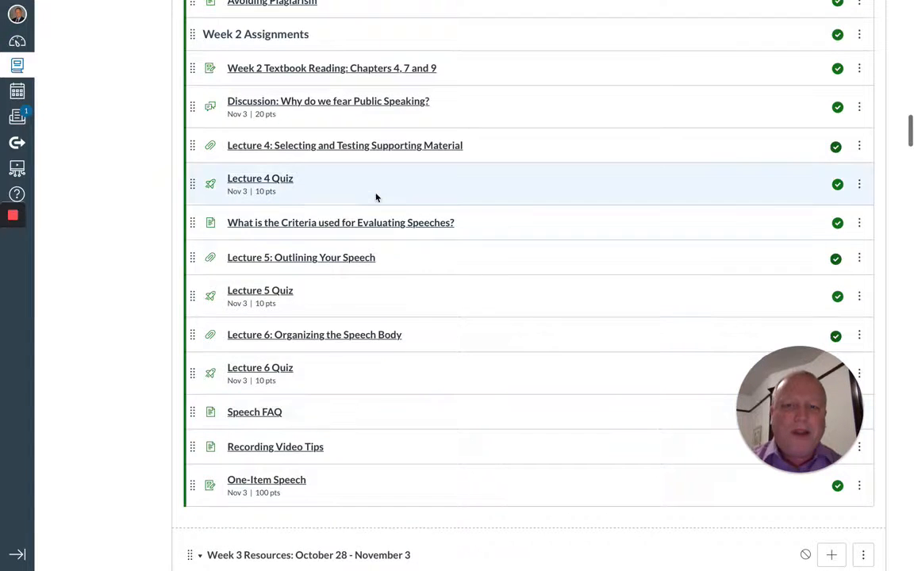
{"action": "mouse_move", "coordinate": [355, 477]}
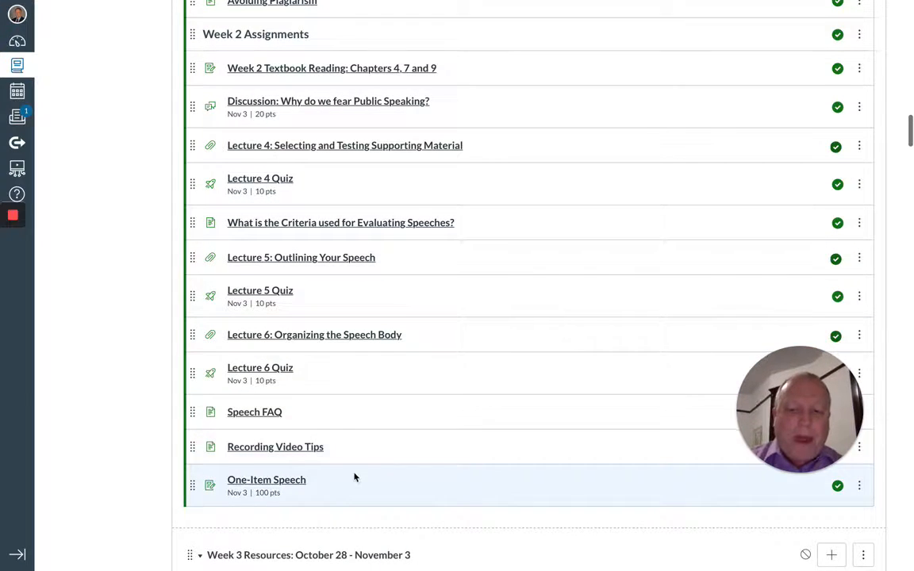
{"action": "scroll", "scroll_direction": "down", "scroll_amount": 3}
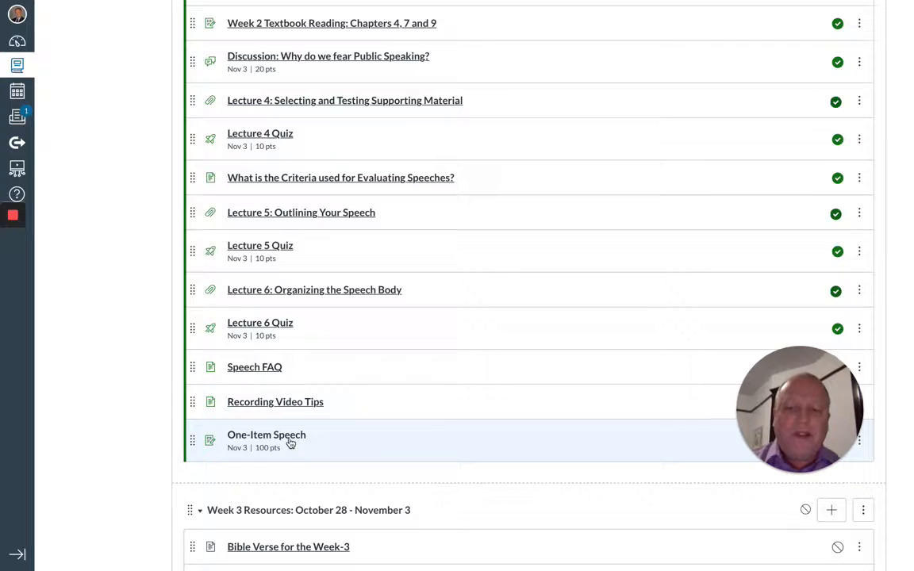
Step: View the One-Item Speech assignment page with its instructions, 100 points and media-recording submission
{"action": "left_click", "coordinate": [266, 435]}
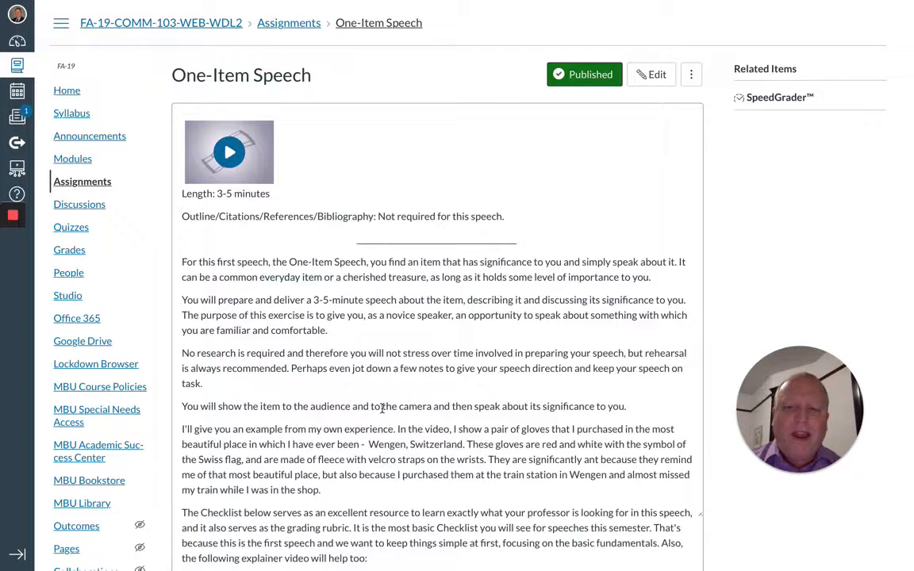
{"action": "scroll", "scroll_direction": "down", "scroll_amount": 3}
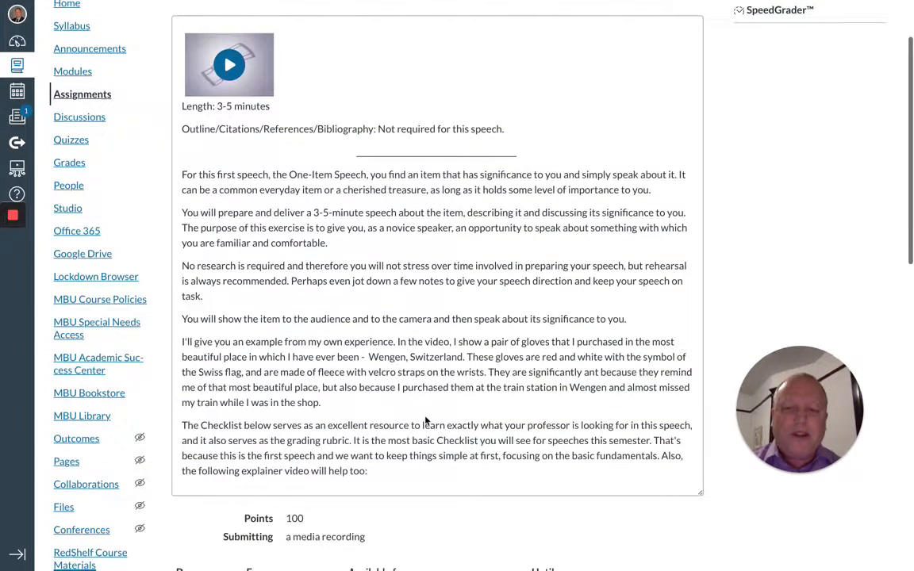
{"action": "mouse_move", "coordinate": [354, 253]}
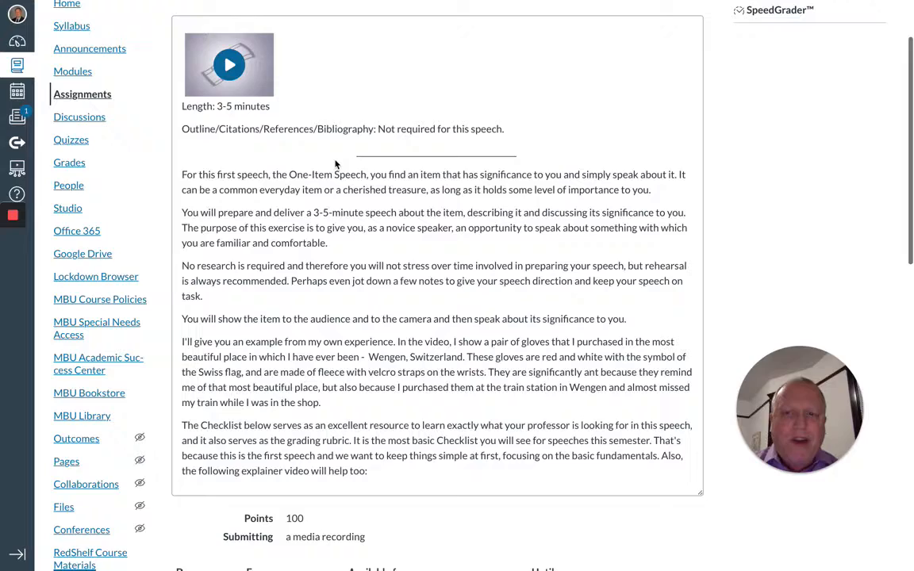
{"action": "scroll", "scroll_direction": "up", "scroll_amount": 3}
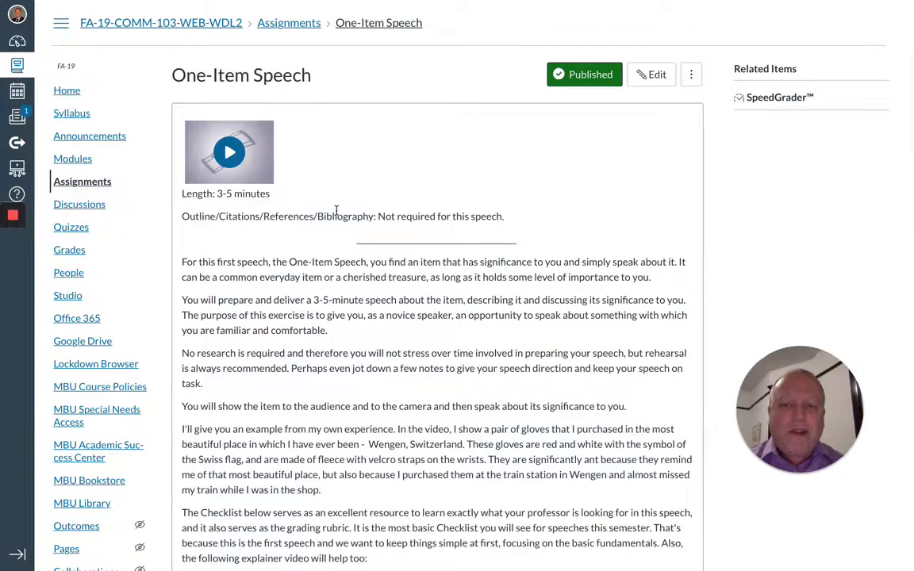
{"action": "scroll", "scroll_direction": "down", "scroll_amount": 3}
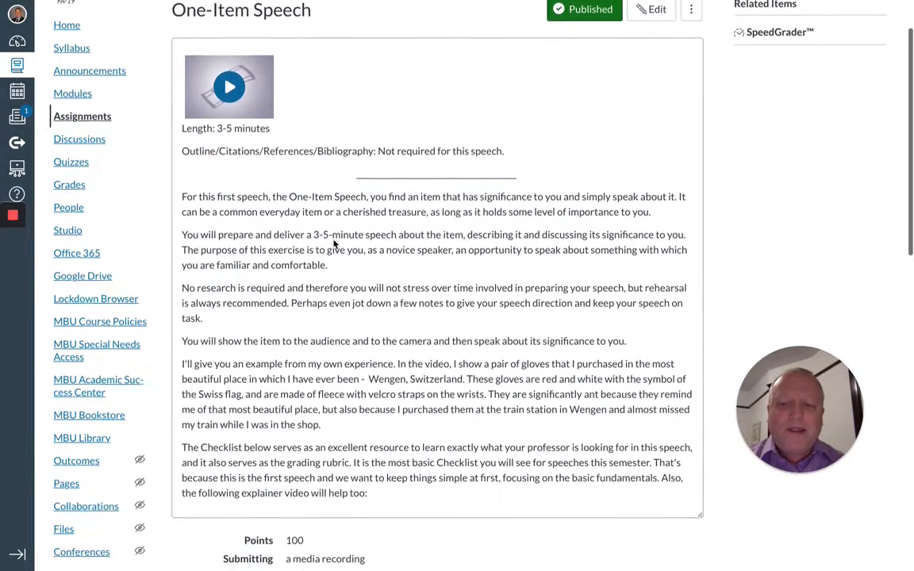
{"action": "scroll", "scroll_direction": "down", "scroll_amount": 3}
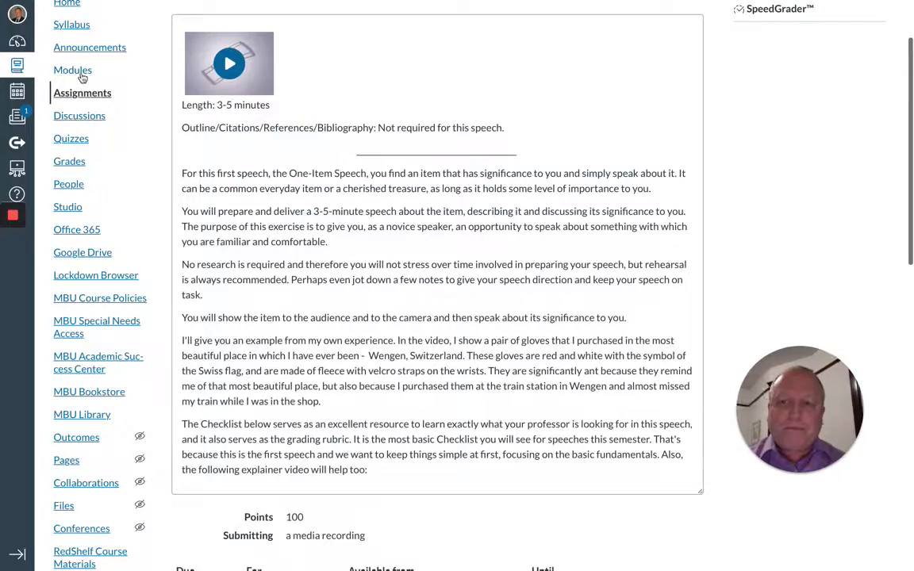
Step: Return to Modules and scroll through Week 1 down to the Week 2 assignments ending with One-Item Speech
{"action": "left_click", "coordinate": [72, 70]}
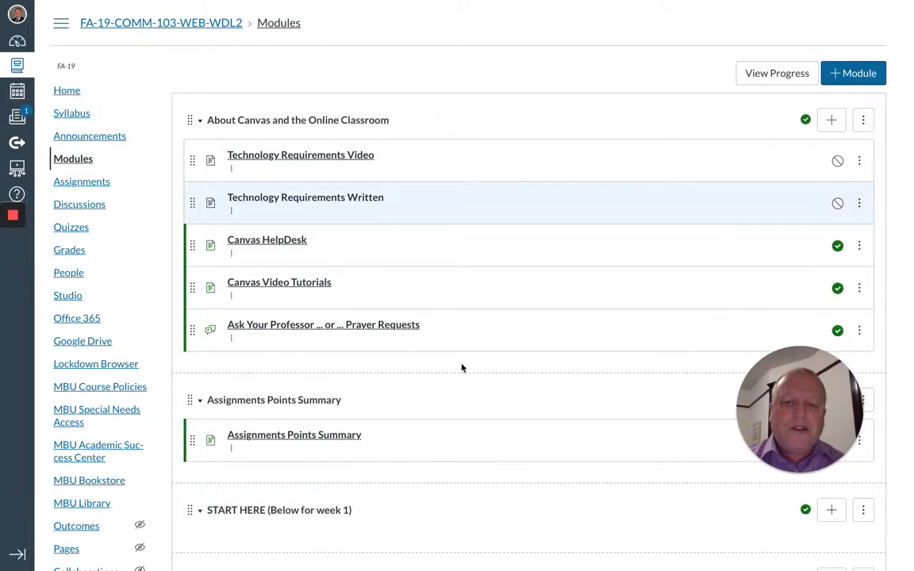
{"action": "scroll", "scroll_direction": "down", "scroll_amount": 3}
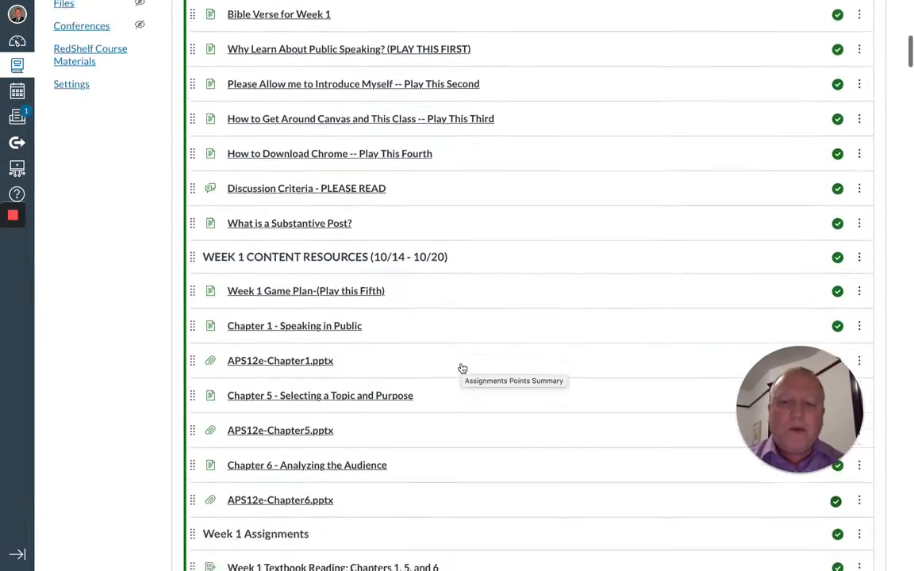
{"action": "scroll", "scroll_direction": "down", "scroll_amount": 3}
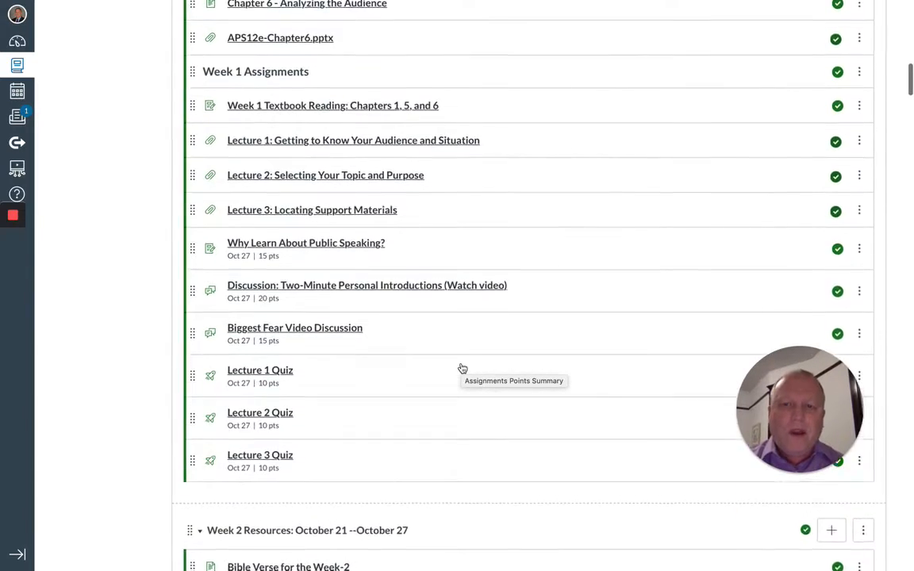
{"action": "scroll", "scroll_direction": "up", "scroll_amount": 3}
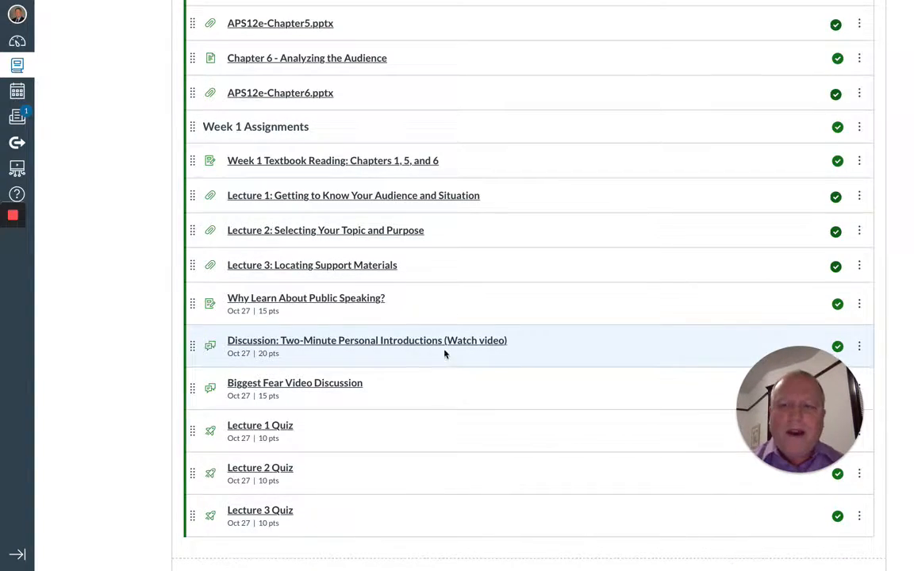
{"action": "scroll", "scroll_direction": "down", "scroll_amount": 3}
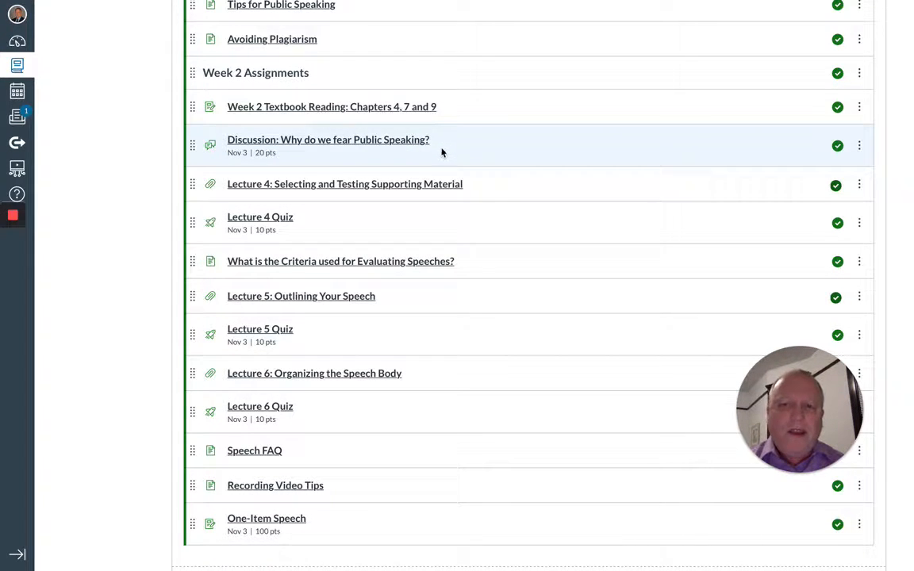
{"action": "mouse_move", "coordinate": [396, 158]}
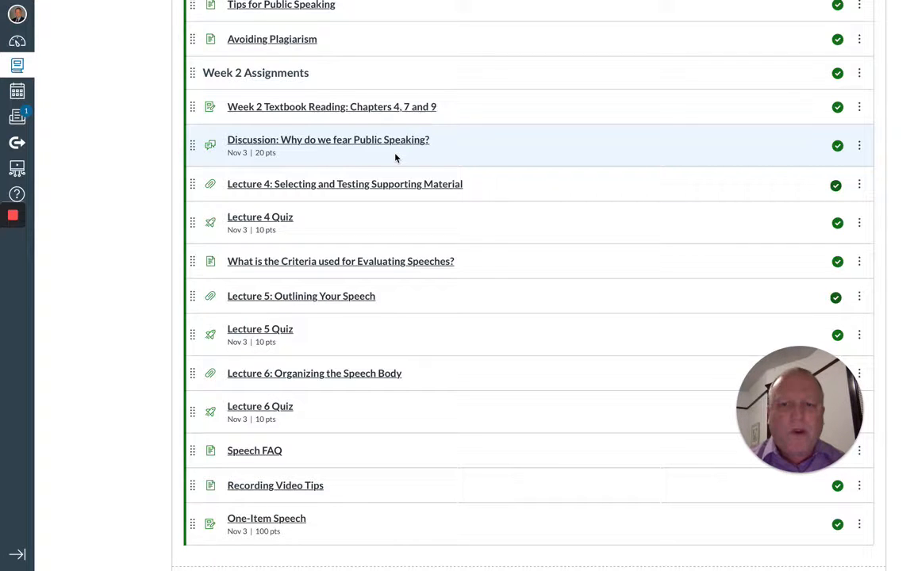
{"action": "mouse_move", "coordinate": [343, 232]}
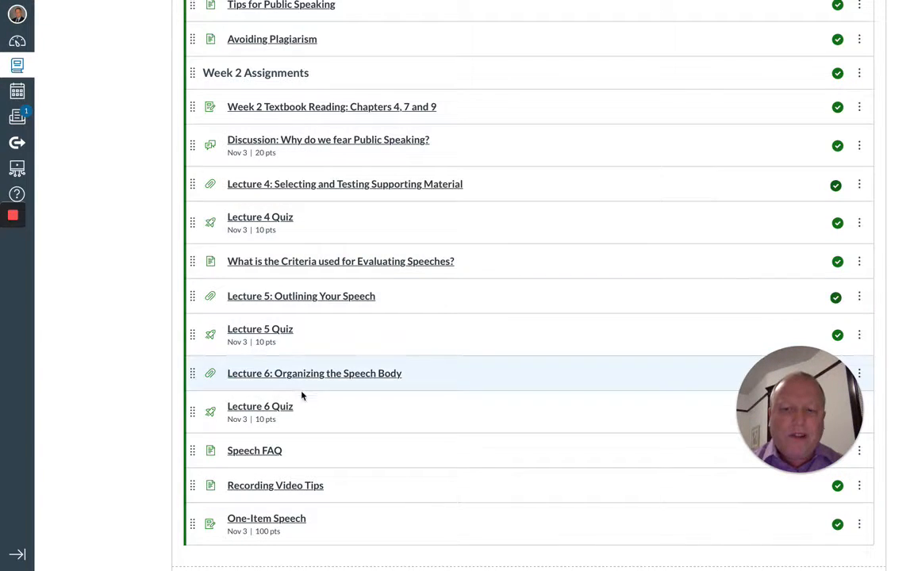
{"action": "mouse_move", "coordinate": [310, 412]}
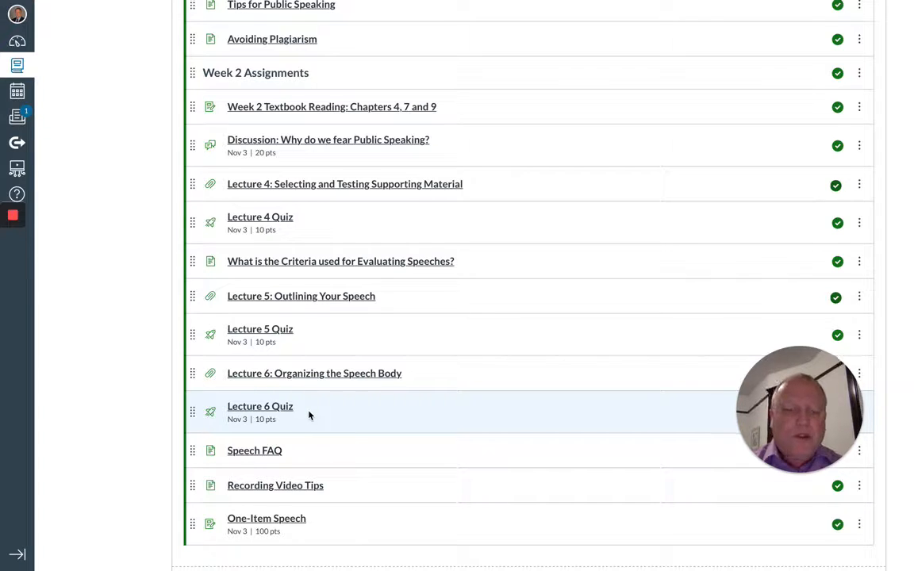
{"action": "scroll", "scroll_direction": "down", "scroll_amount": 3}
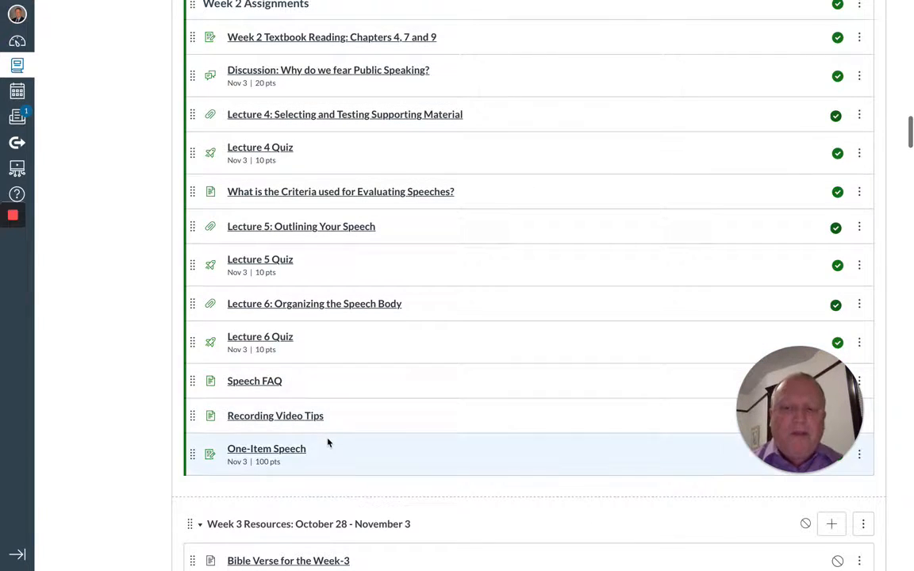
{"action": "mouse_move", "coordinate": [322, 451]}
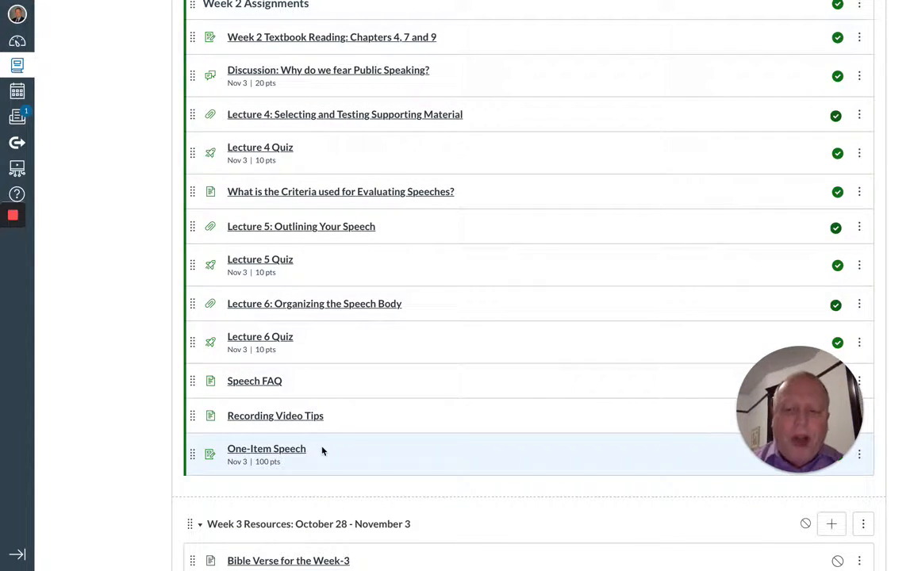
{"action": "mouse_move", "coordinate": [296, 381]}
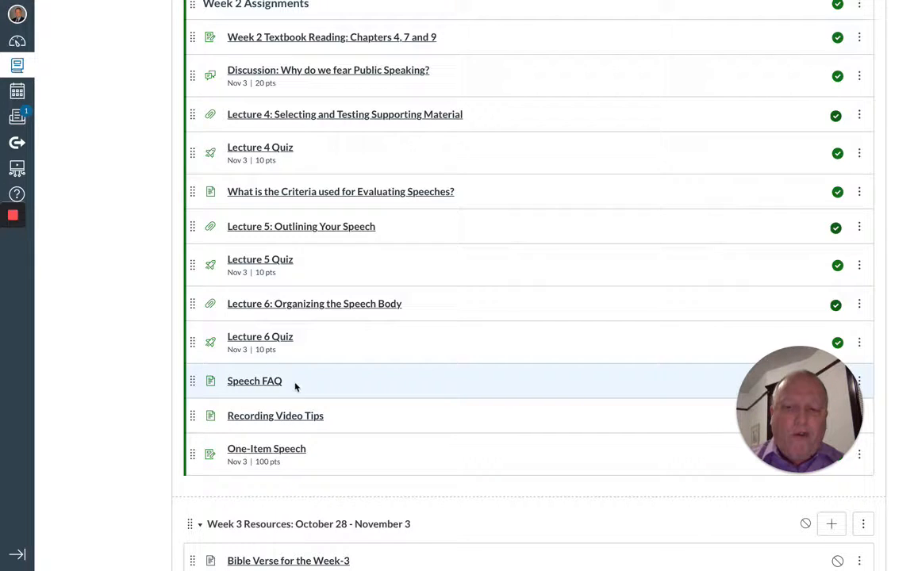
{"action": "mouse_move", "coordinate": [292, 419]}
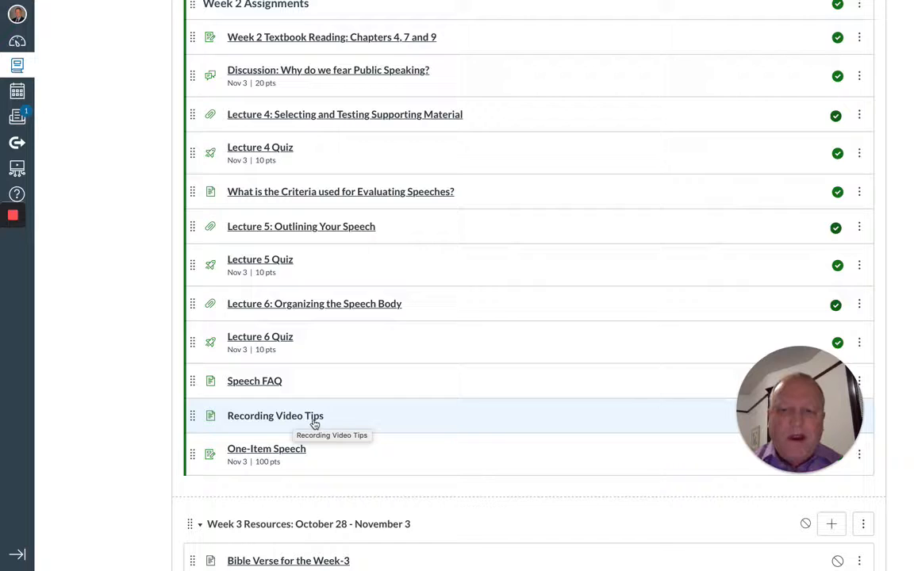
{"action": "mouse_move", "coordinate": [333, 407]}
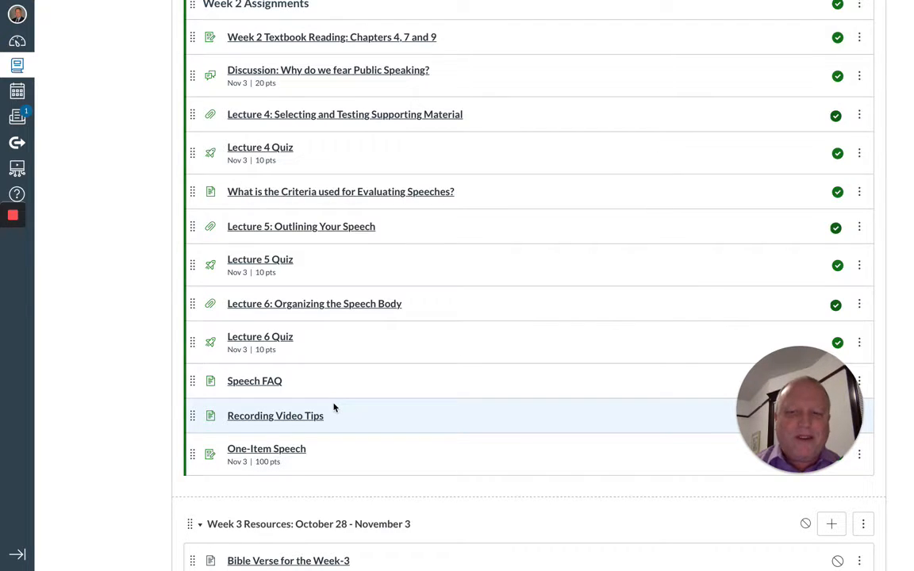
{"action": "scroll", "scroll_direction": "up", "scroll_amount": 3}
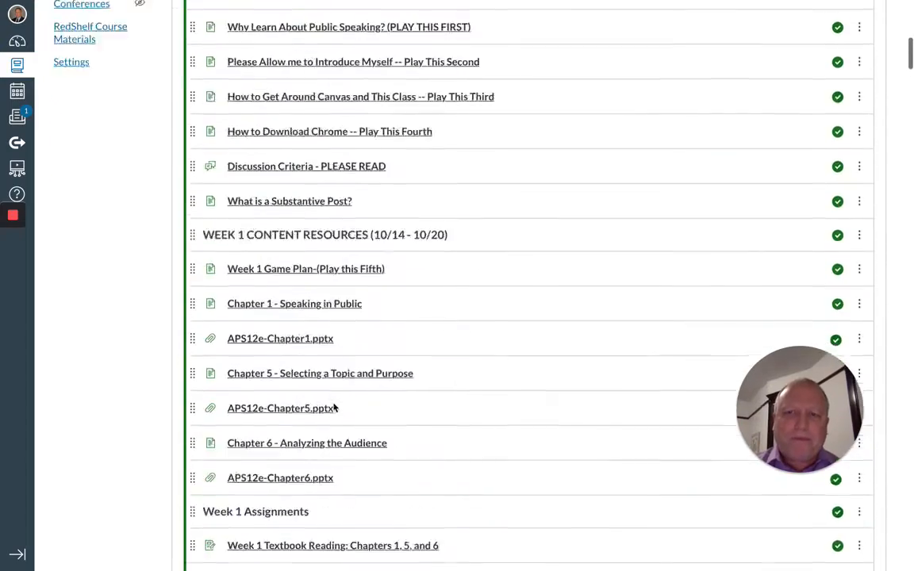
{"action": "scroll", "scroll_direction": "up", "scroll_amount": 3}
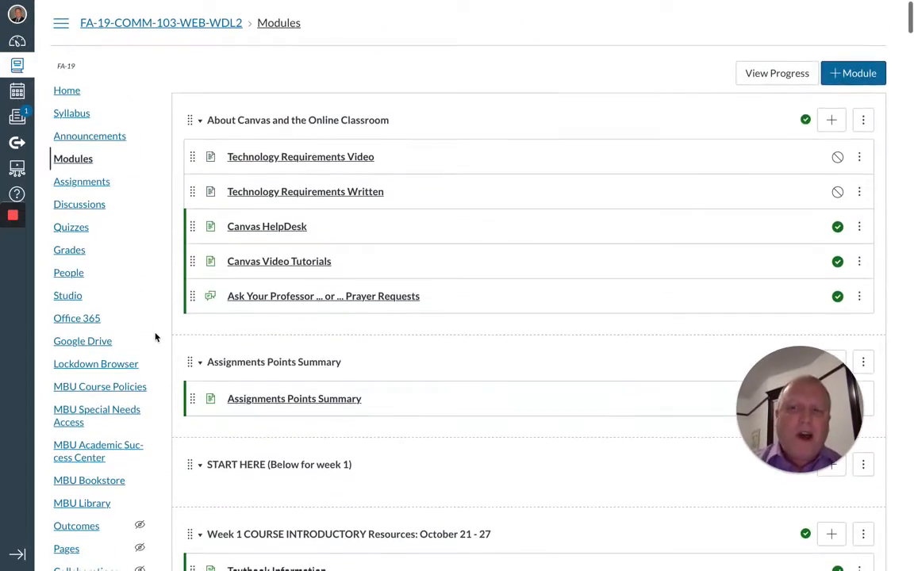